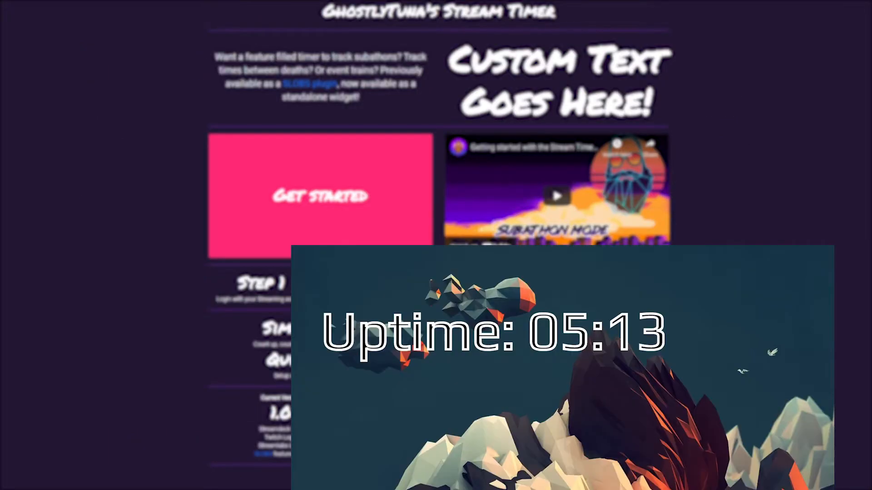
# Step: Get started from the landing page to reach the Twitch or Streamlabs login screen
pyautogui.click(320, 197)
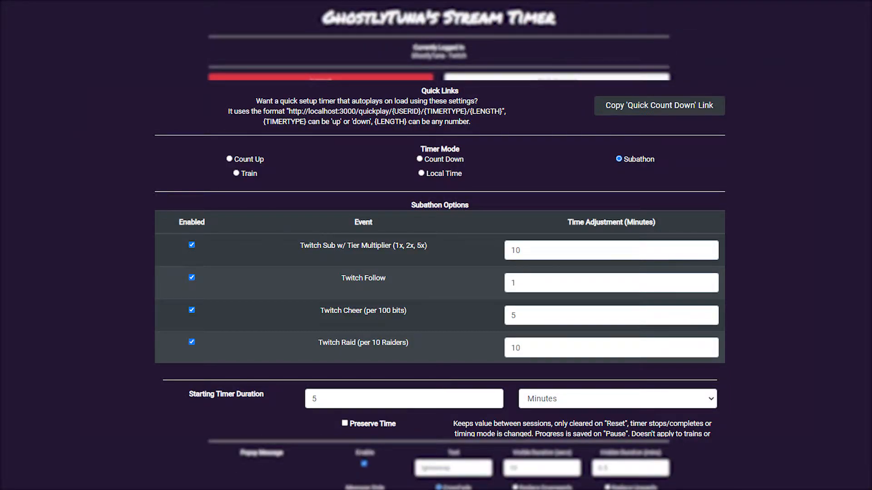
pyautogui.scroll(3)
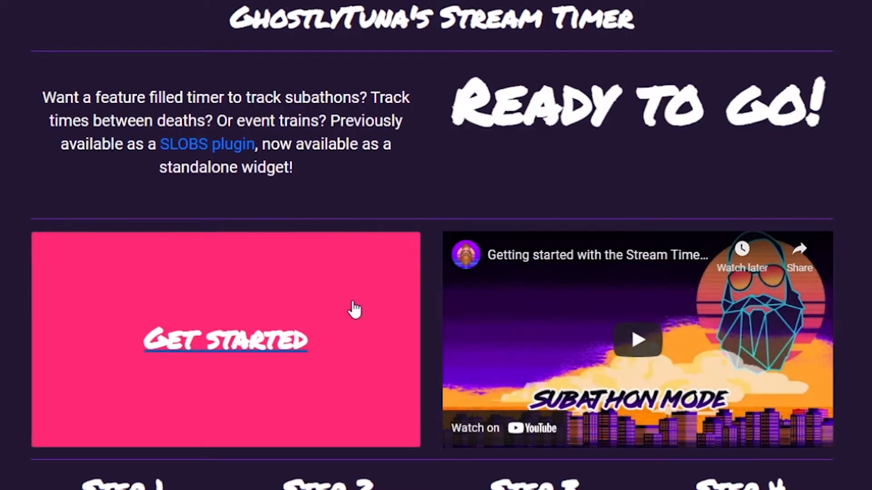
pyautogui.click(226, 341)
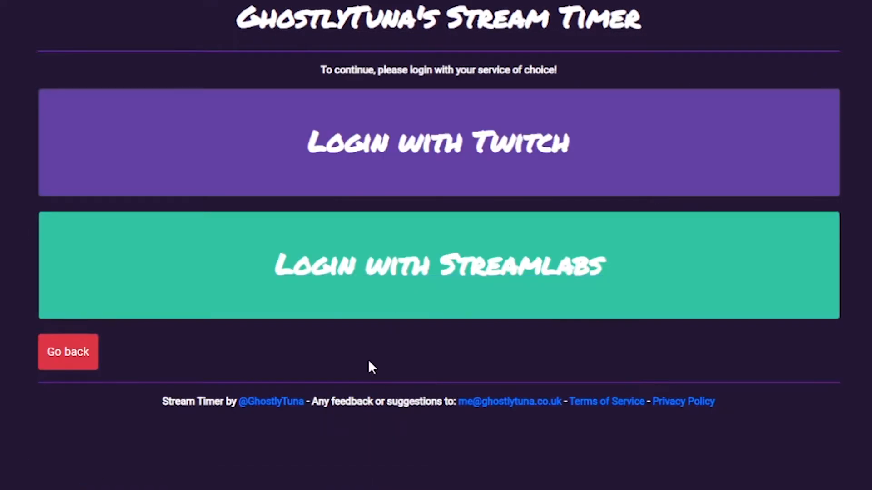
pyautogui.moveTo(374, 385)
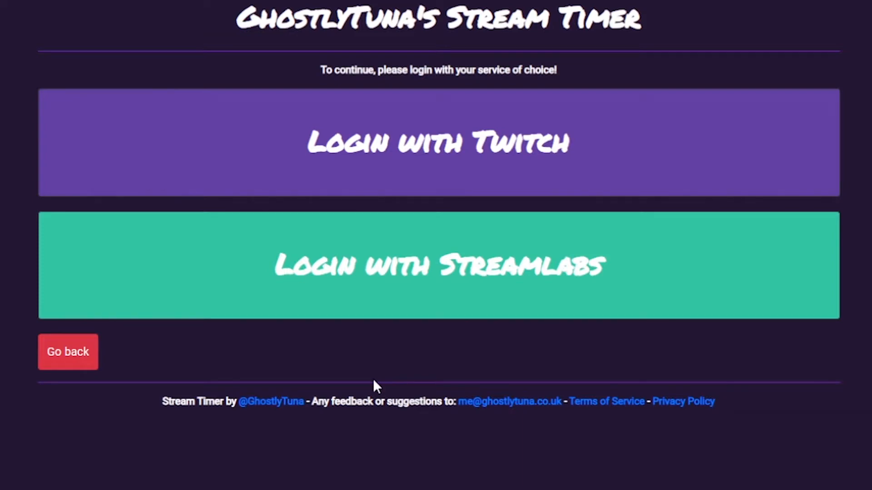
pyautogui.moveTo(695, 147)
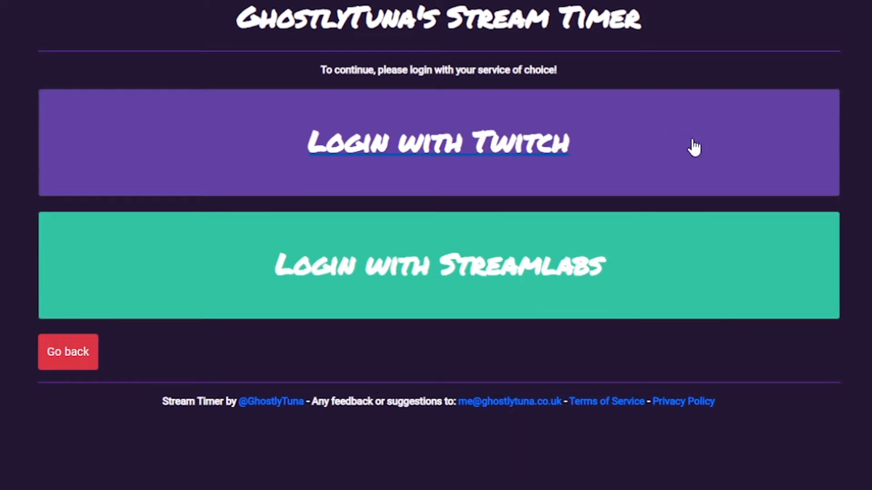
pyautogui.moveTo(688, 288)
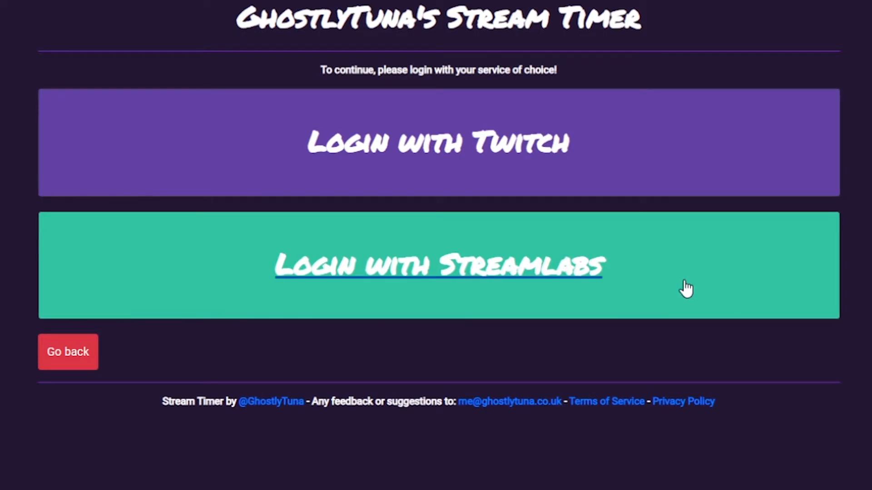
pyautogui.moveTo(698, 167)
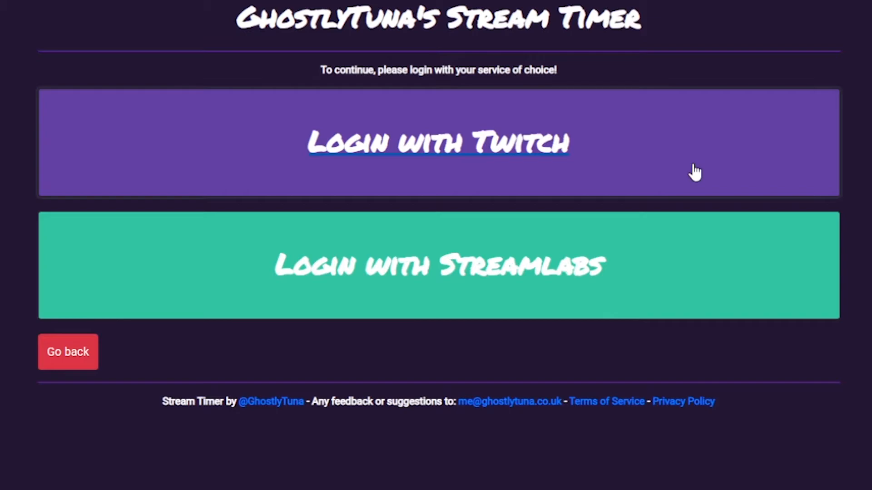
# Step: Log in with Twitch and reveal the hidden timer browser-source link
pyautogui.click(438, 143)
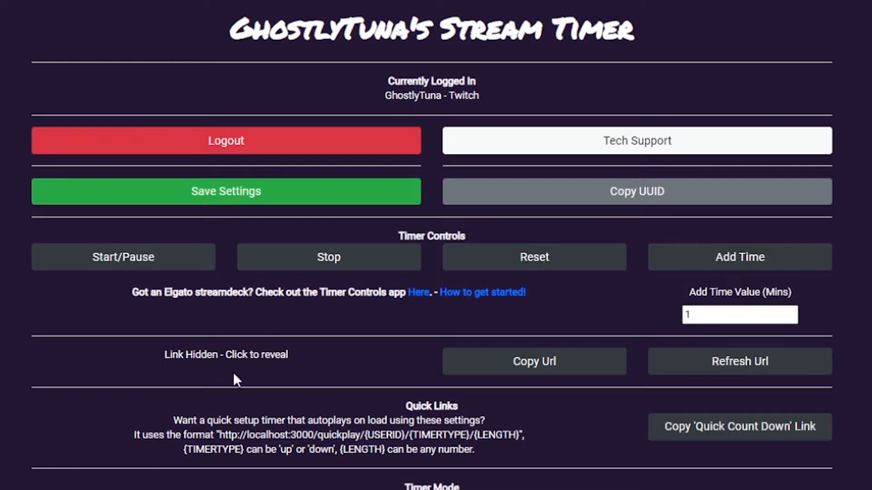
pyautogui.moveTo(396, 360)
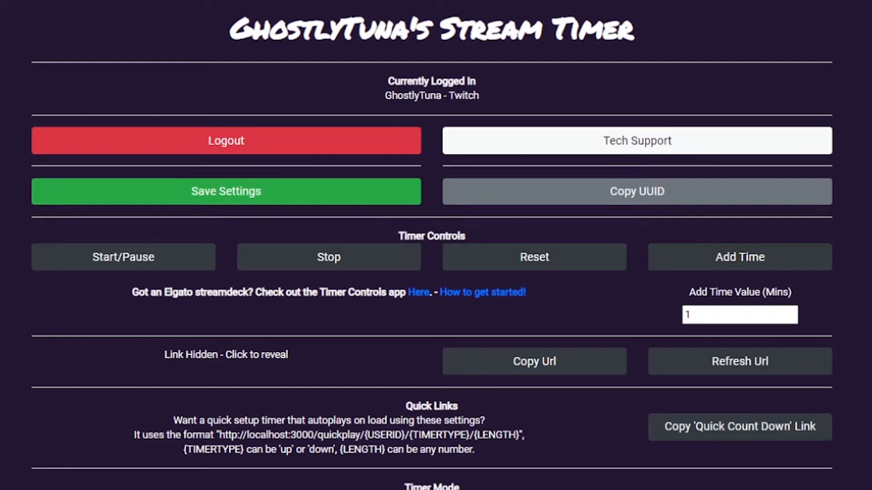
pyautogui.moveTo(284, 356)
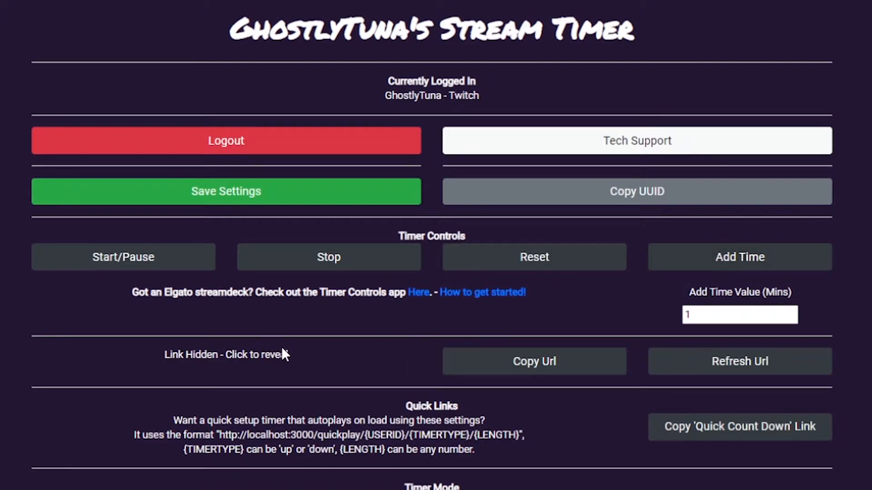
pyautogui.click(225, 355)
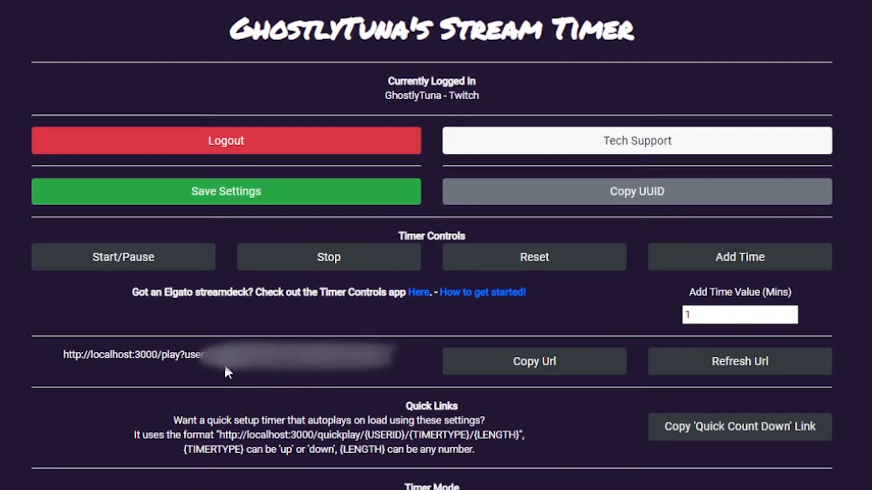
pyautogui.moveTo(215, 386)
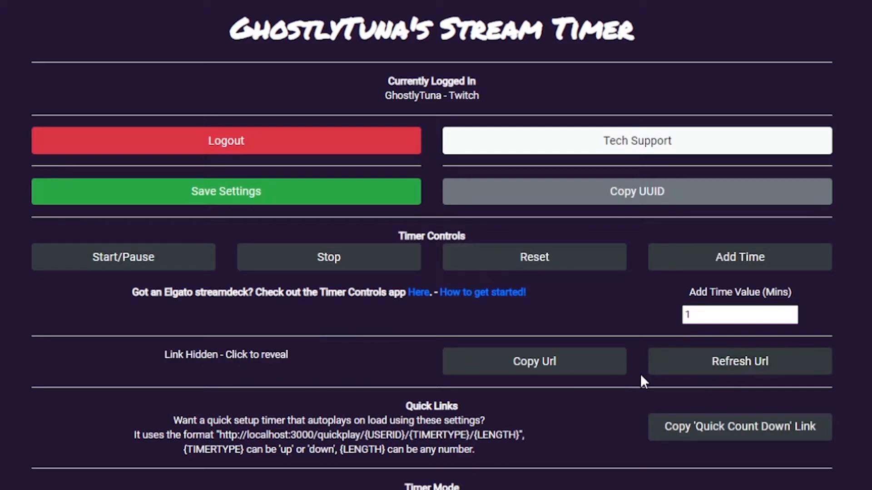
# Step: Scroll down the options page toward the Timer Controls 'Here' link
pyautogui.scroll(-3)
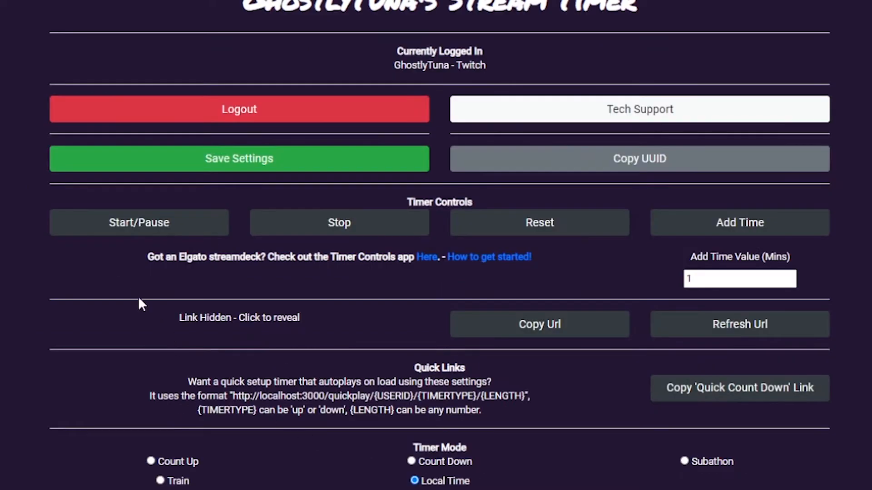
pyautogui.moveTo(141, 245)
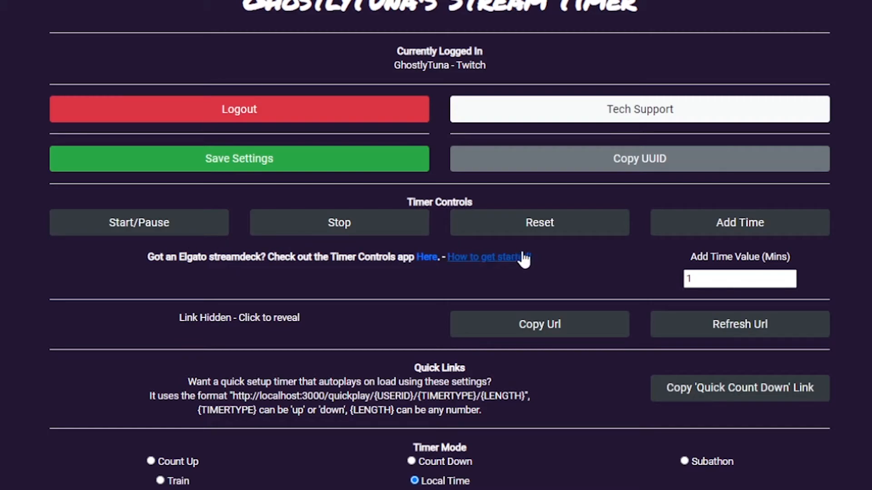
pyautogui.moveTo(449, 279)
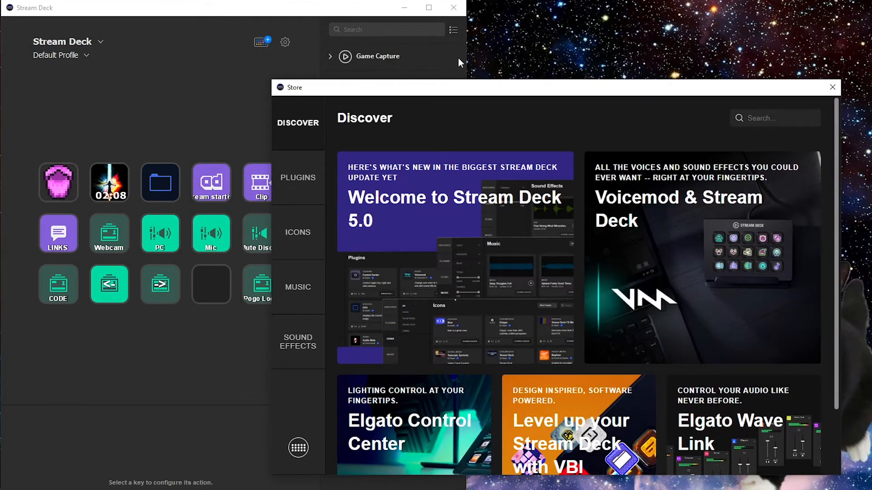
# Step: Filter store plugins to Engagement and find the installed Stream Timer Controls plugin
pyautogui.click(298, 177)
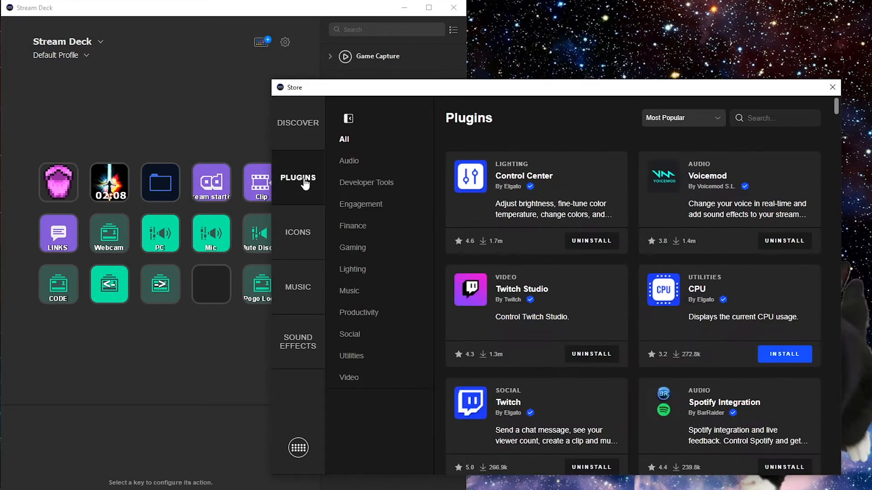
pyautogui.click(362, 204)
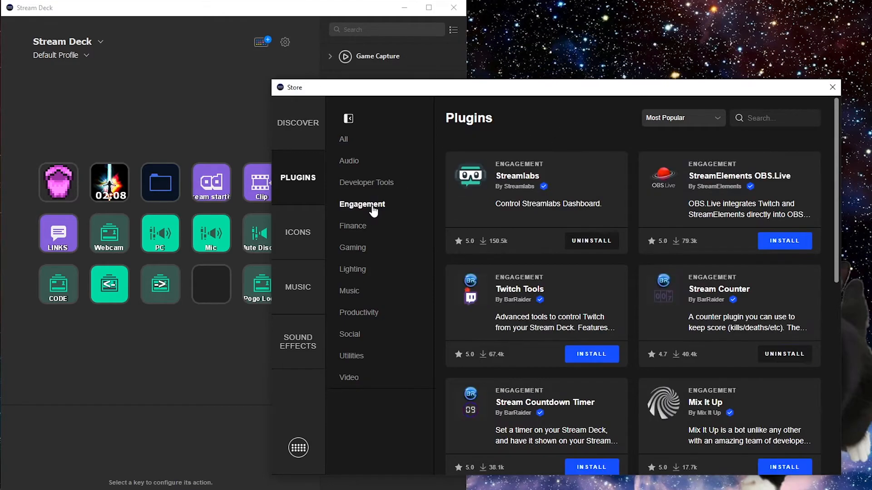
pyautogui.scroll(-3)
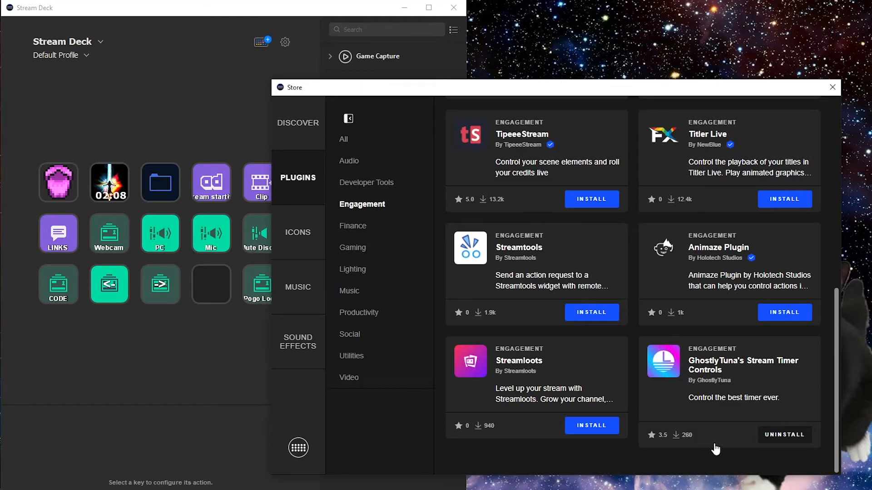
pyautogui.moveTo(744, 446)
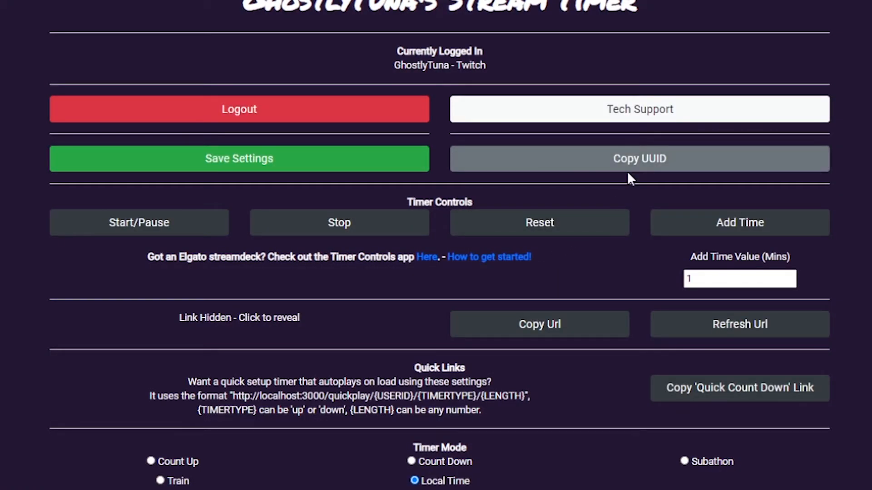
pyautogui.scroll(-3)
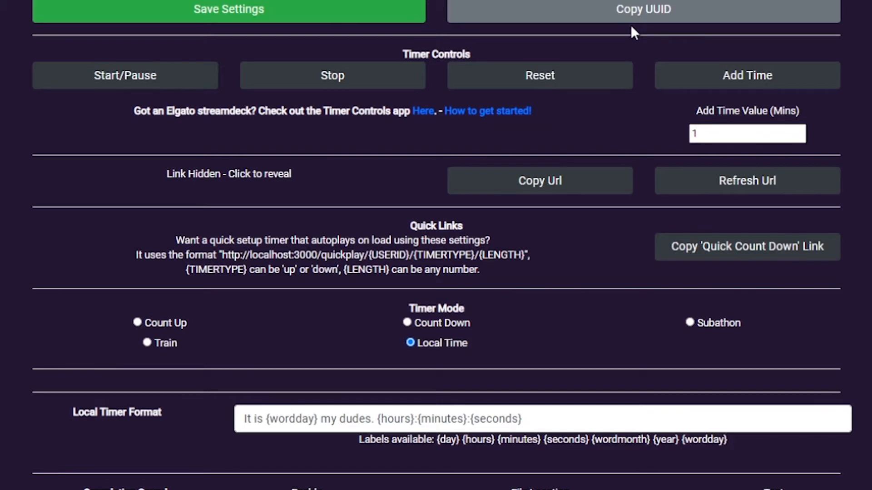
pyautogui.scroll(-3)
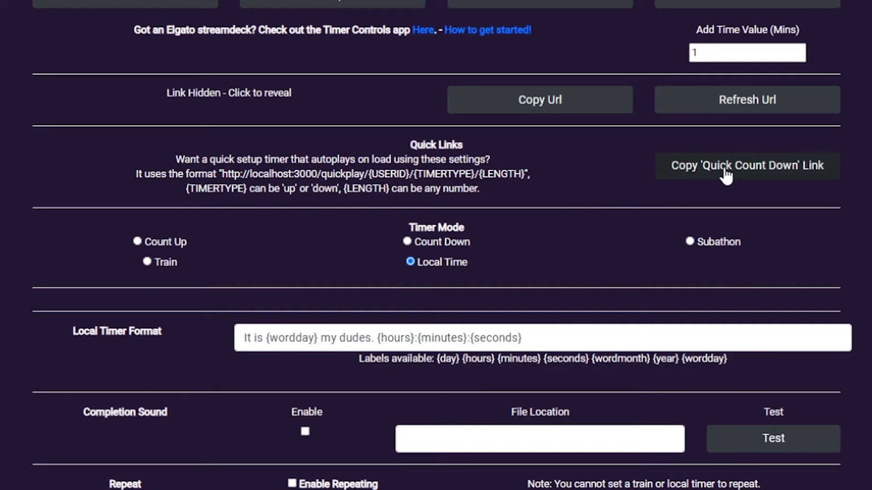
pyautogui.moveTo(638, 232)
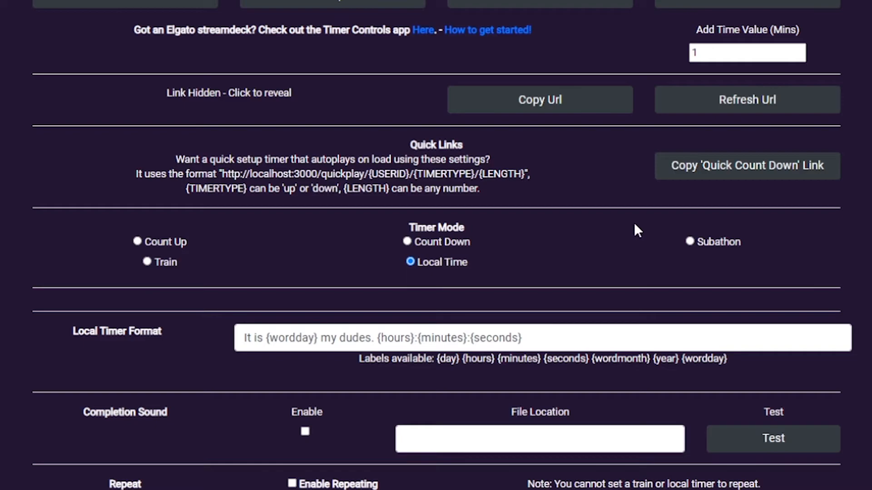
pyautogui.scroll(-3)
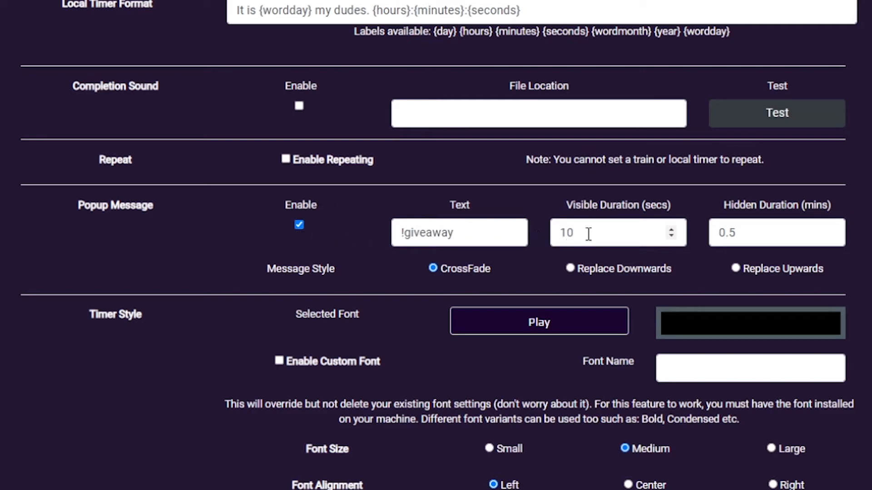
pyautogui.moveTo(705, 251)
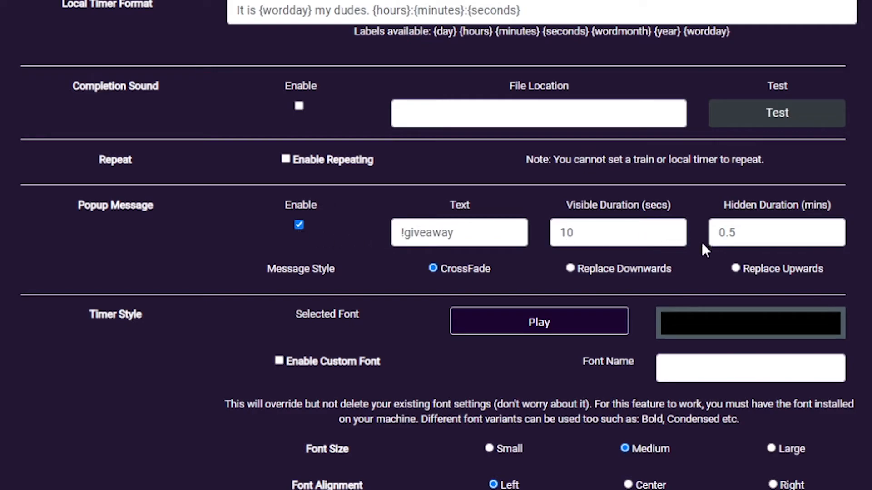
pyautogui.moveTo(696, 282)
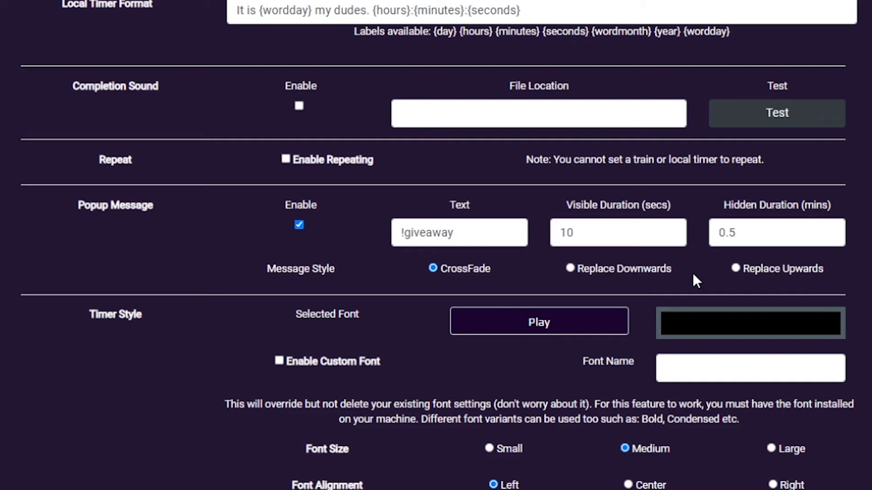
pyautogui.scroll(3)
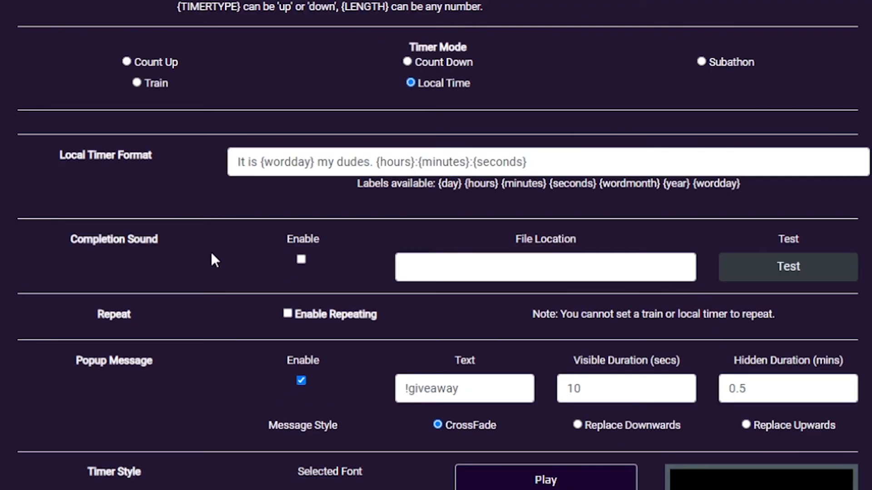
pyautogui.moveTo(376, 268)
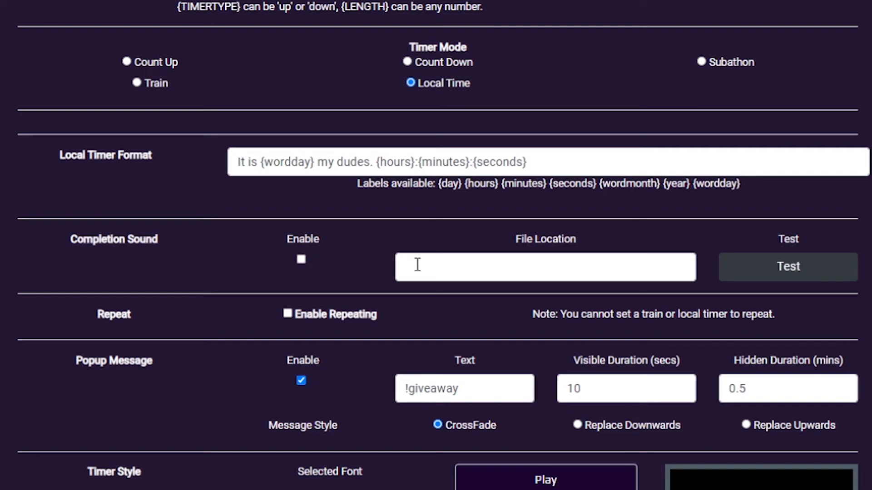
pyautogui.moveTo(468, 292)
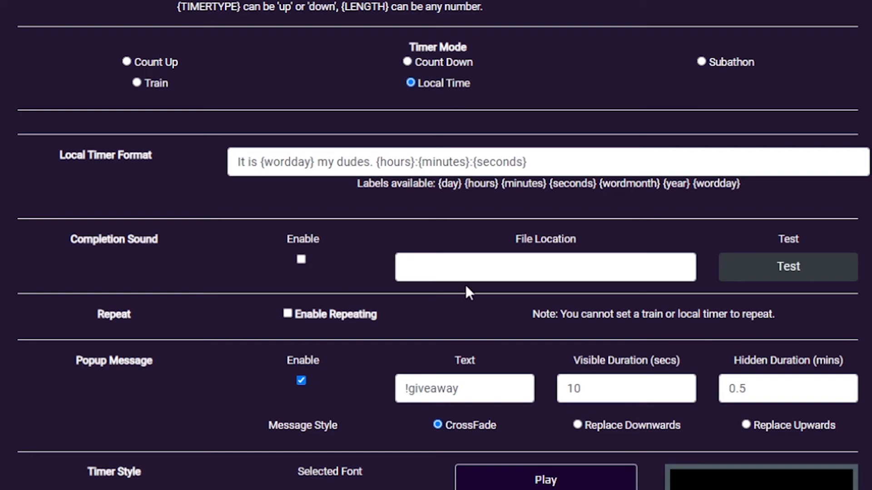
pyautogui.moveTo(482, 295)
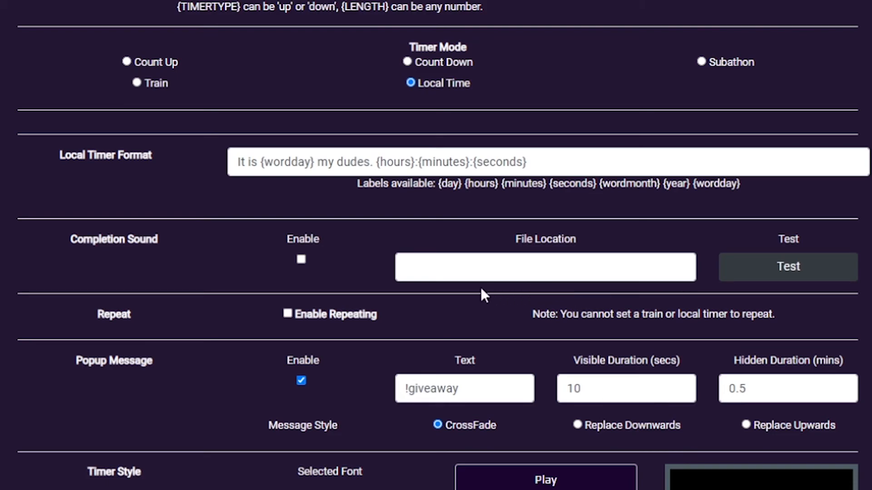
pyautogui.scroll(3)
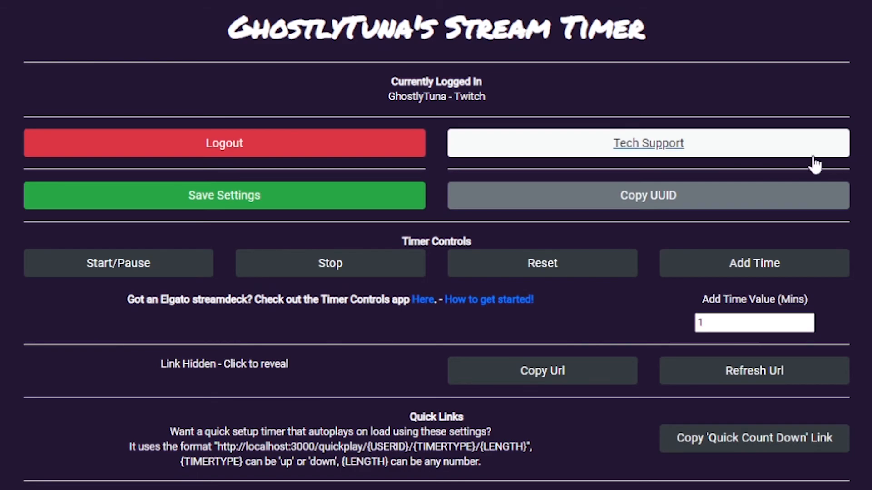
pyautogui.moveTo(774, 161)
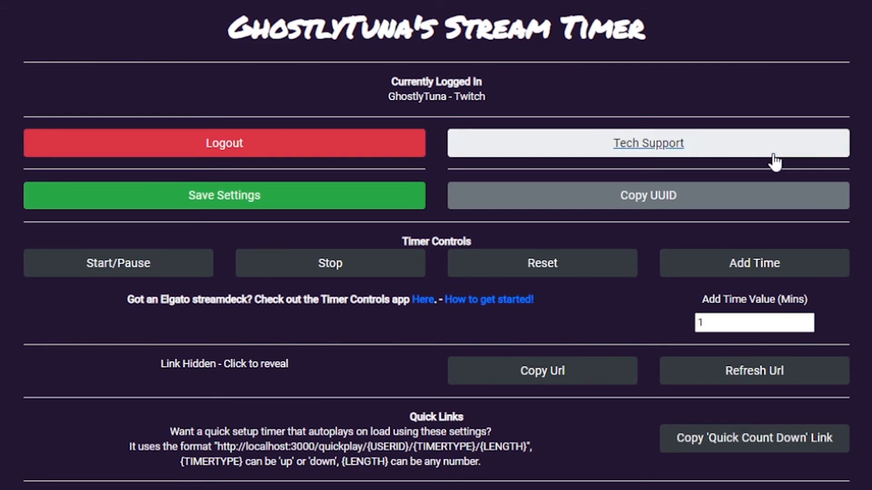
pyautogui.moveTo(760, 153)
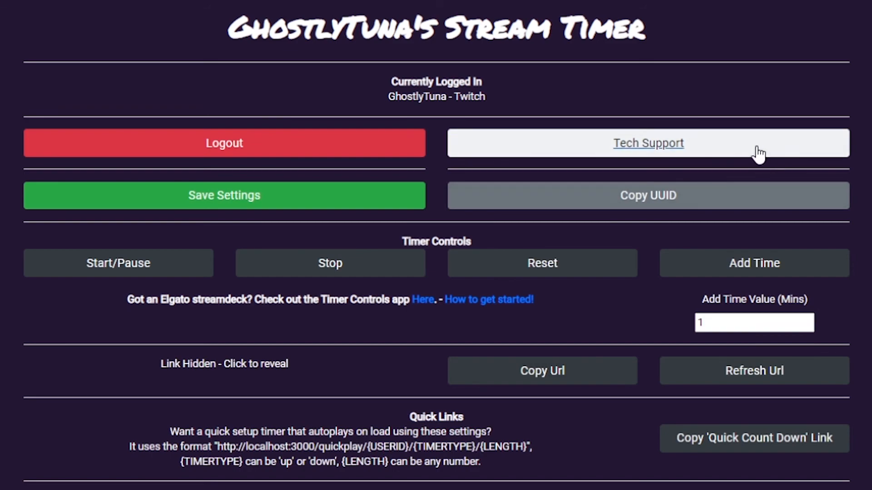
pyautogui.moveTo(765, 154)
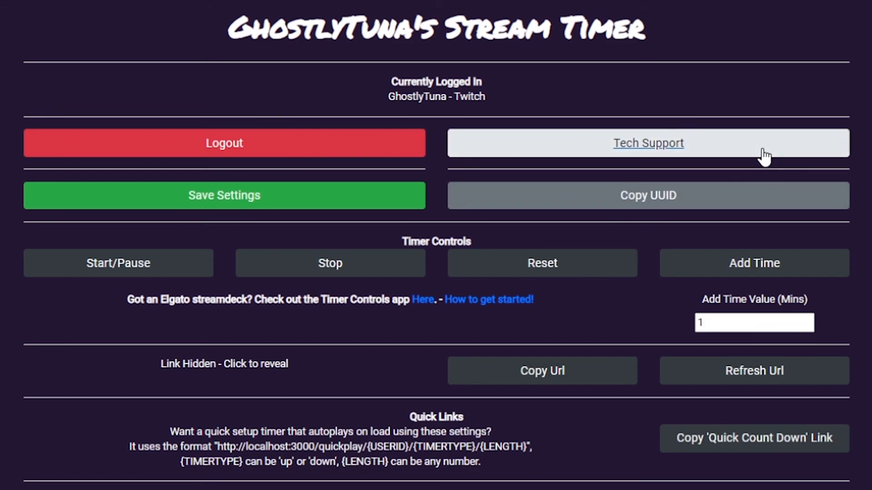